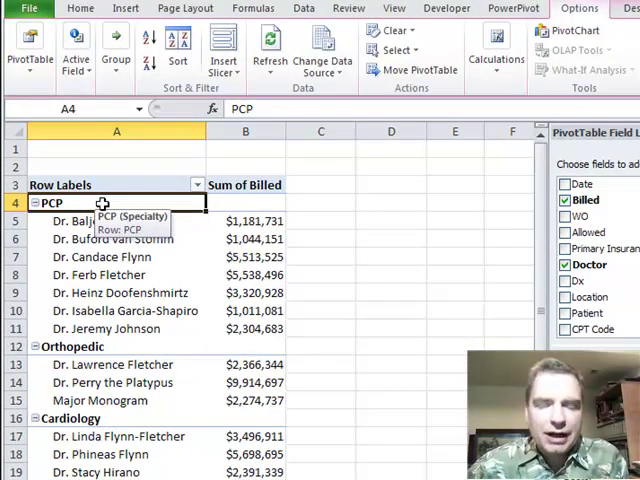
mouse_move(105, 215)
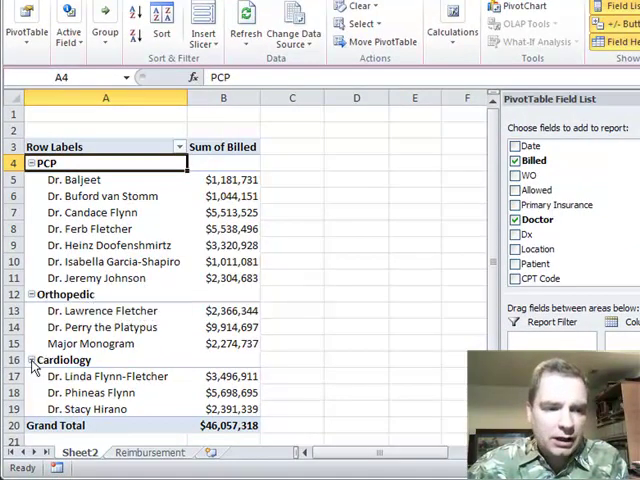
Collapse Cardiology, Orthopedic and PCP to totals, then re-expand Cardiology to list its doctors.
left_click(32, 359)
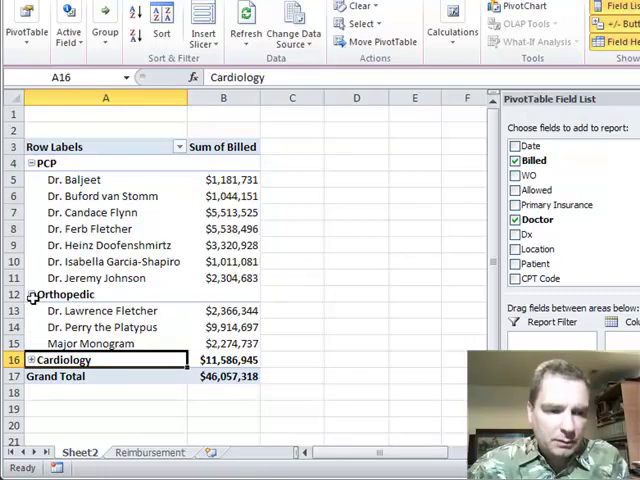
left_click(33, 294)
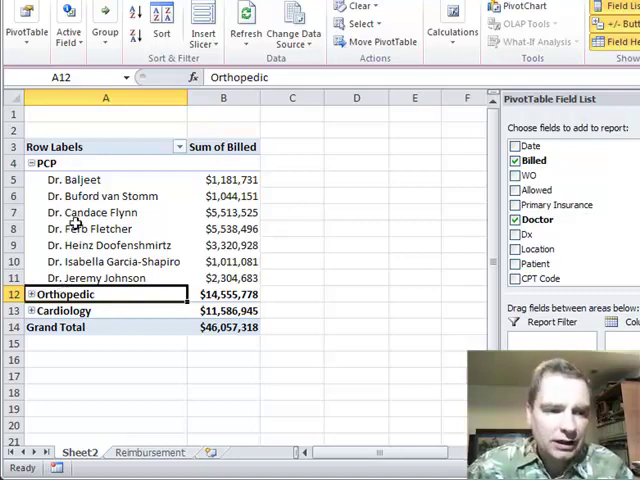
left_click(45, 162)
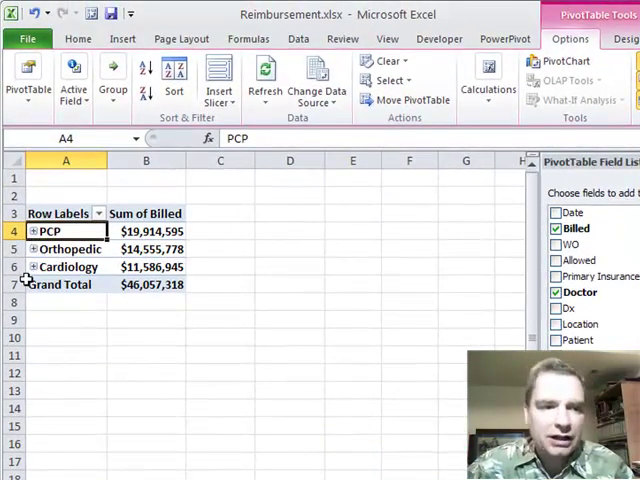
left_click(33, 267)
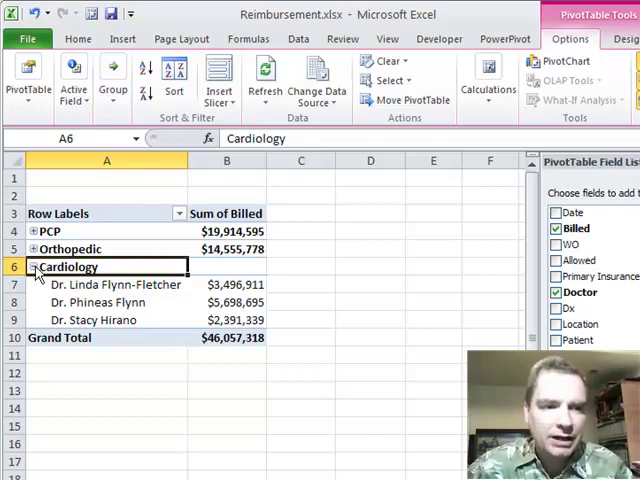
Collapse the Cardiology group back to its total.
left_click(34, 267)
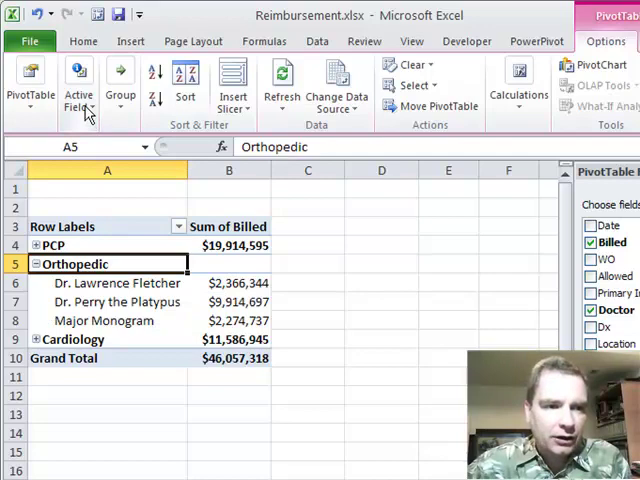
Collapse the entire Specialty field, then expand the entire field to list all doctors.
left_click(78, 85)
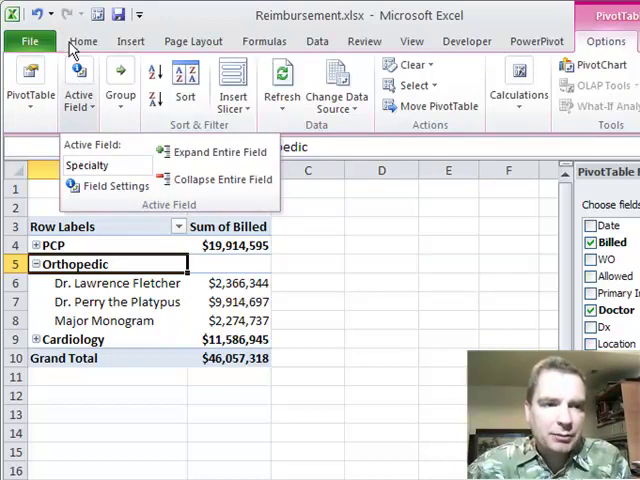
mouse_move(213, 151)
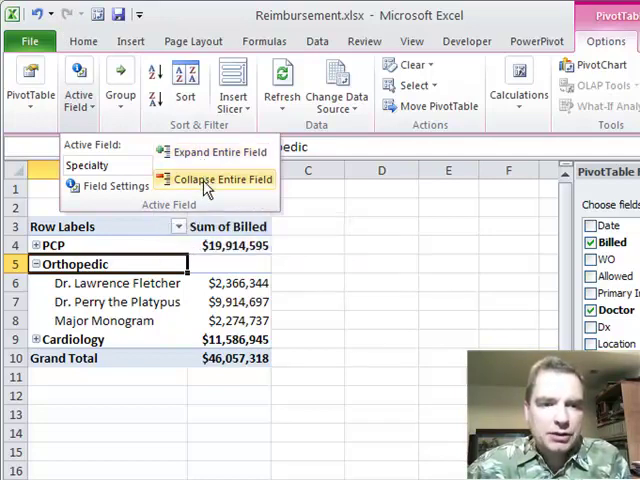
mouse_move(222, 179)
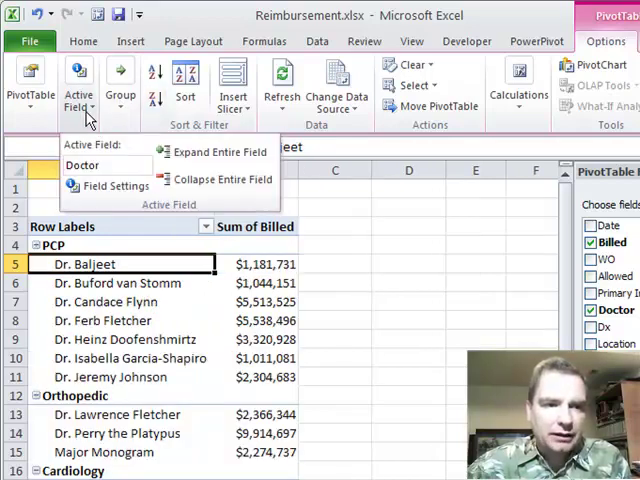
left_click(222, 179)
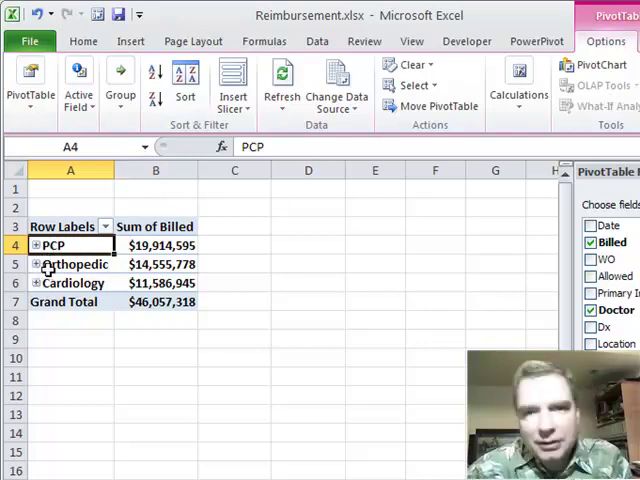
left_click(78, 80)
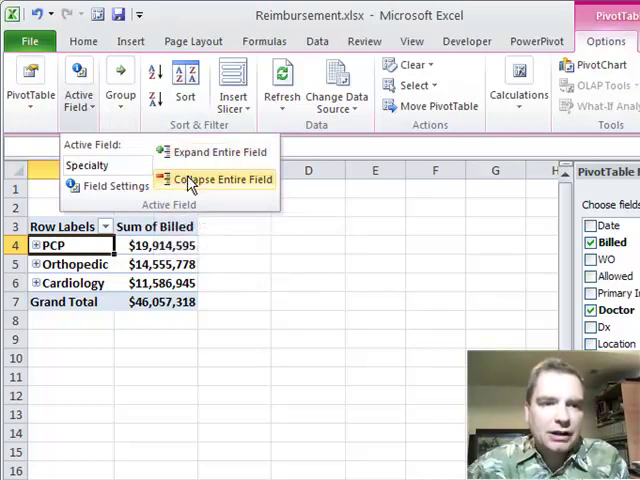
left_click(219, 151)
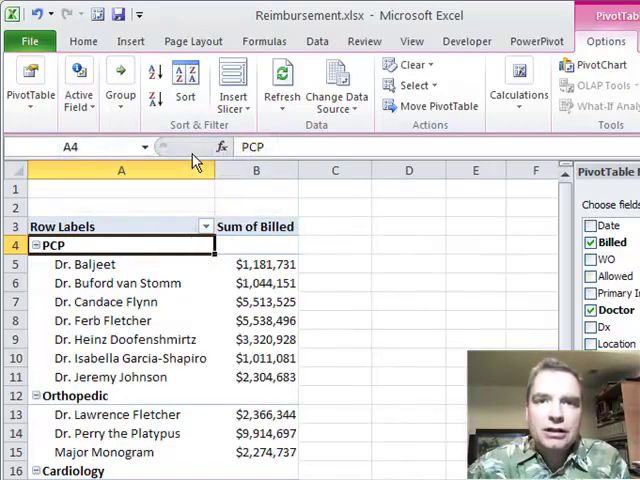